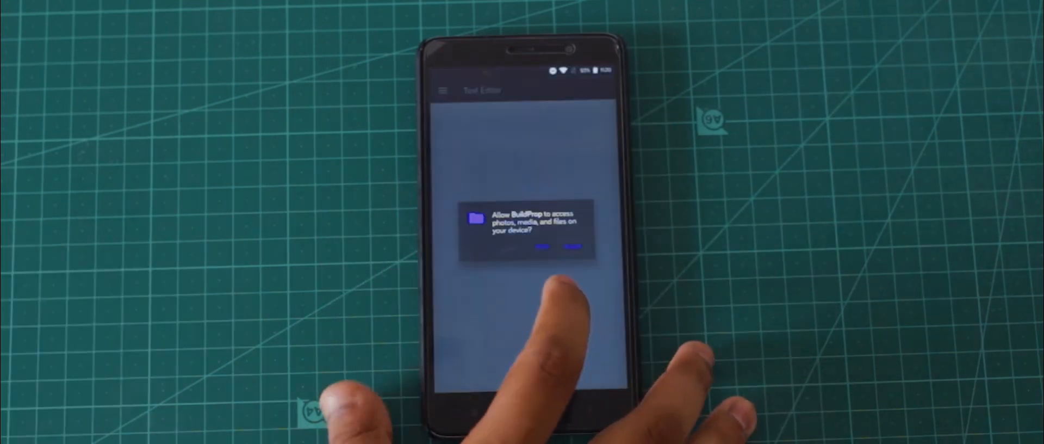
# - Allow BuildProp Editor storage access so build.prop opens in the Text Editor
pyautogui.click(572, 247)
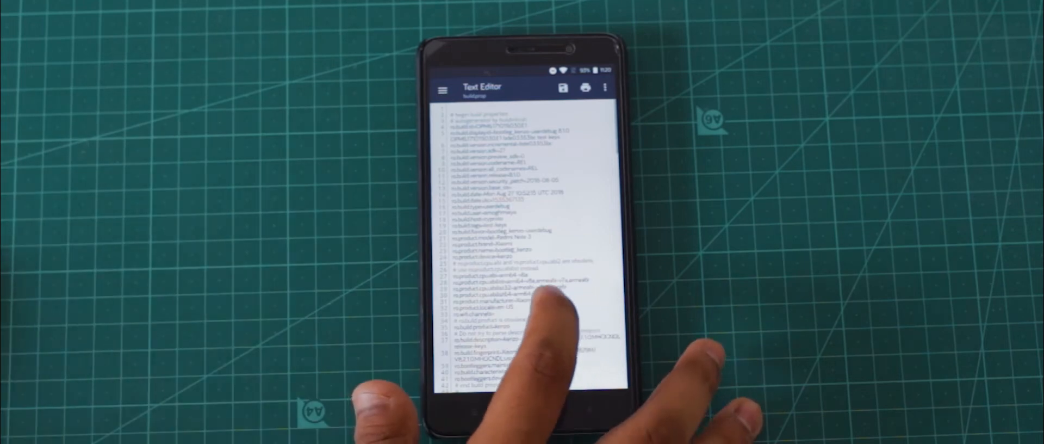
# - Scroll down through the build.prop properties, then launch Magisk from the app drawer
pyautogui.scroll(-3)
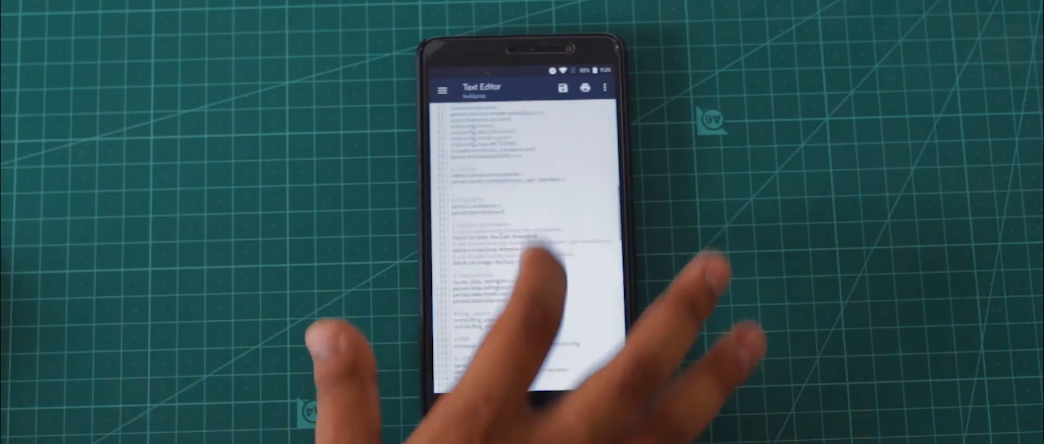
pyautogui.scroll(-3)
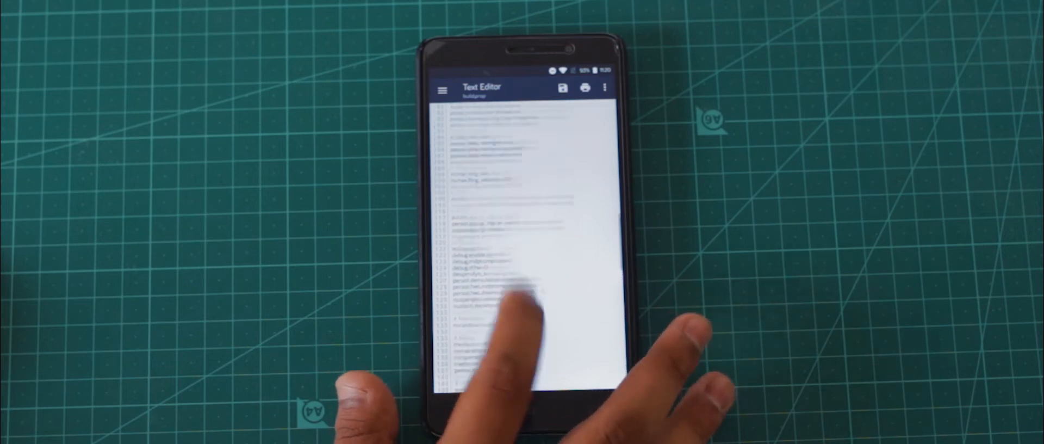
pyautogui.scroll(-3)
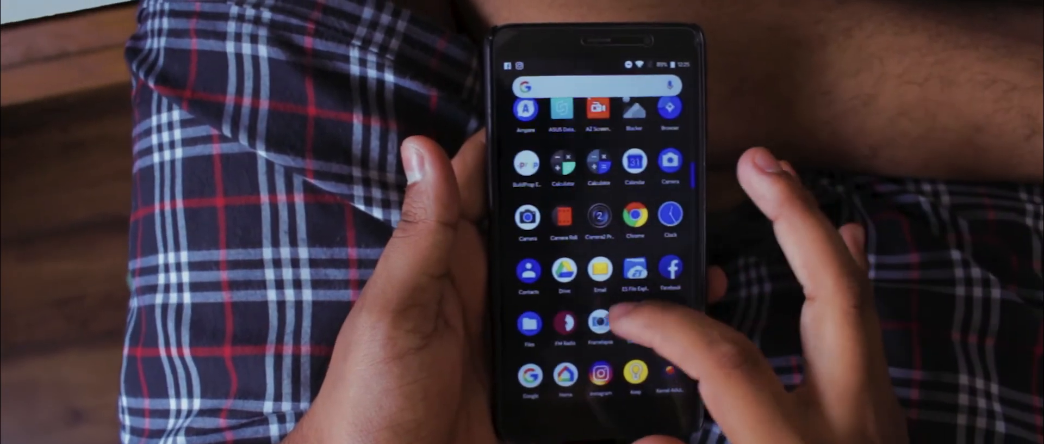
pyautogui.click(598, 321)
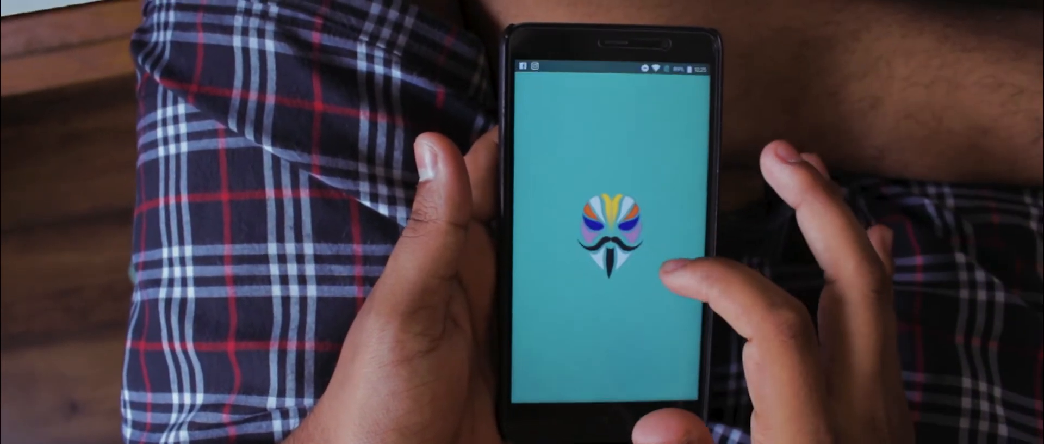